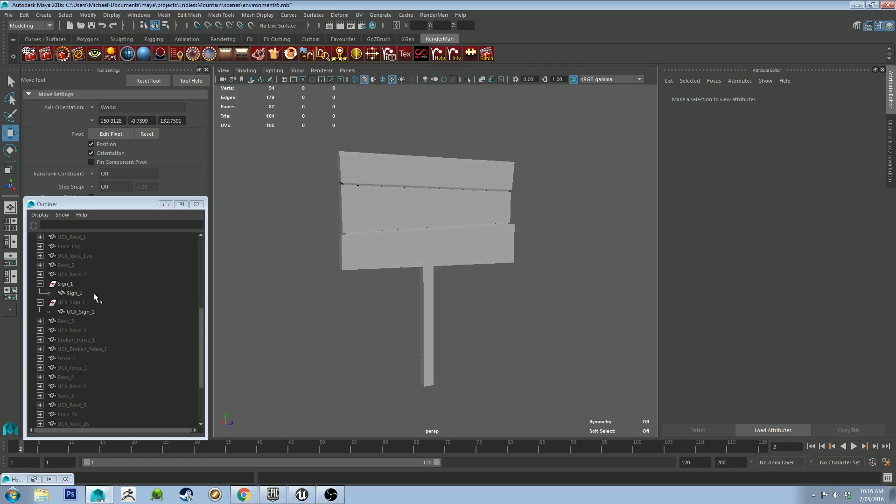
mouse_move(285, 254)
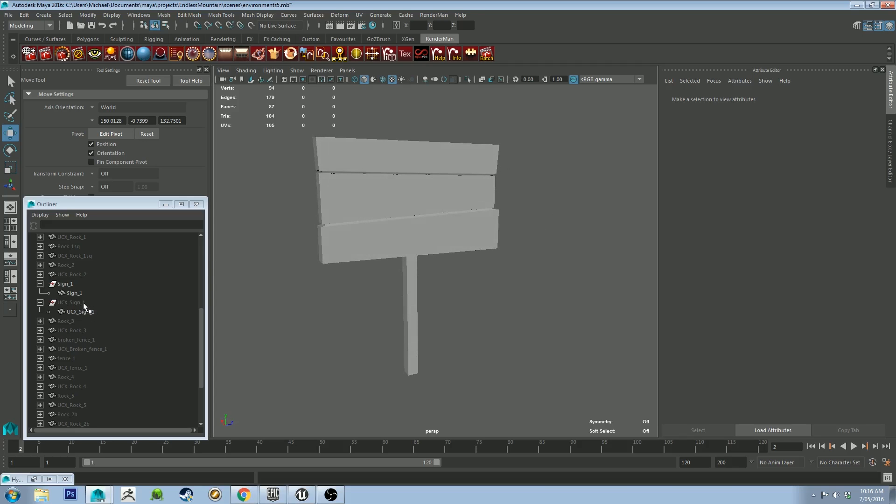
Select UCX_Sign_1, then Sign_1 and its shape node in the Outliner to compare them in wireframe.
left_click(70, 301)
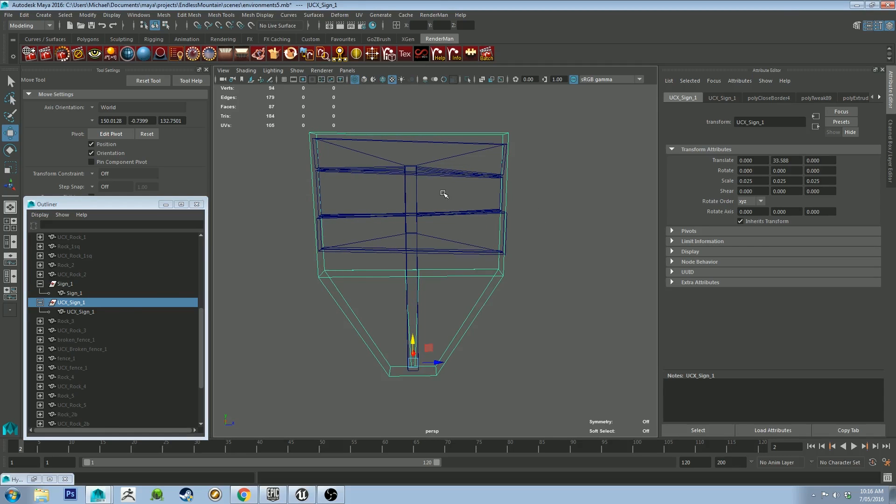
mouse_move(258, 245)
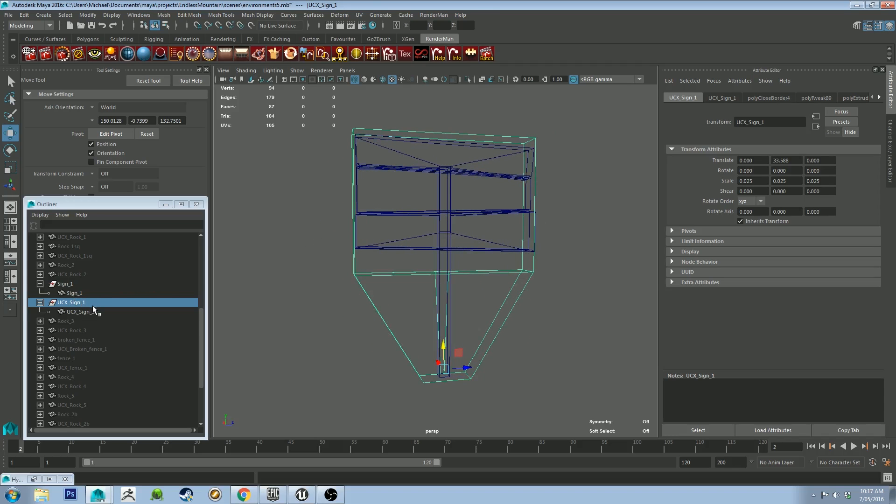
left_click(65, 284)
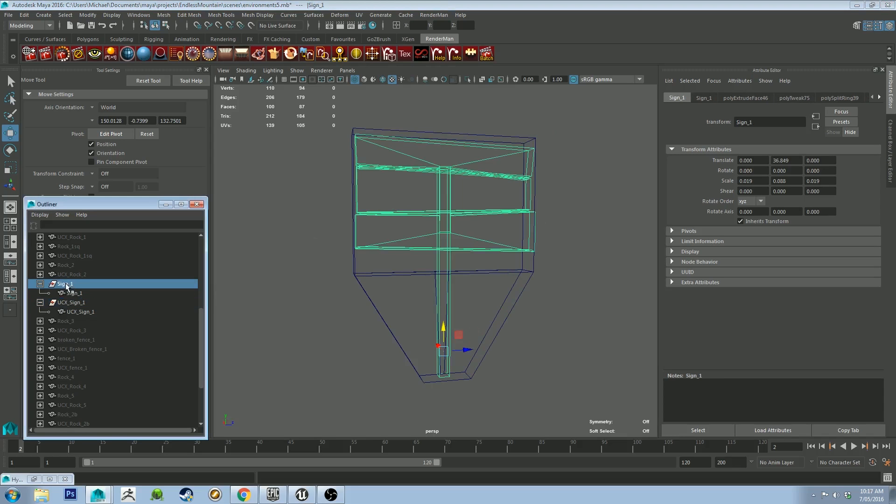
left_click(73, 293)
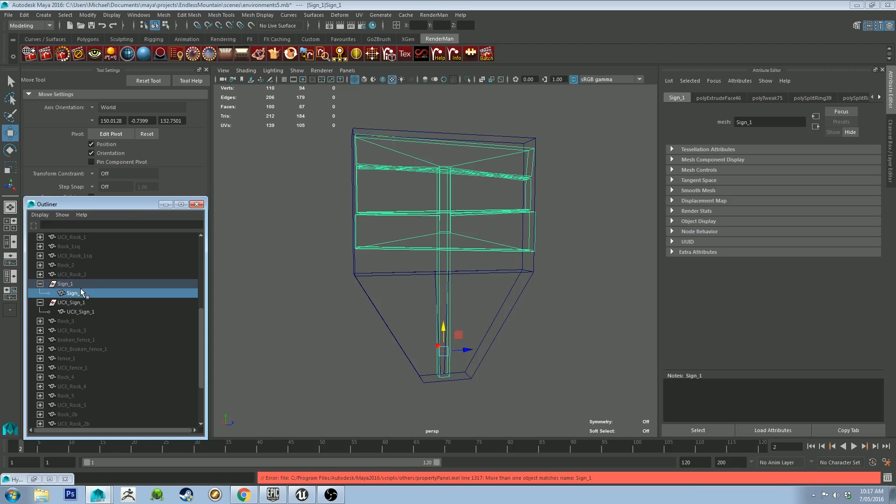
left_click(65, 284)
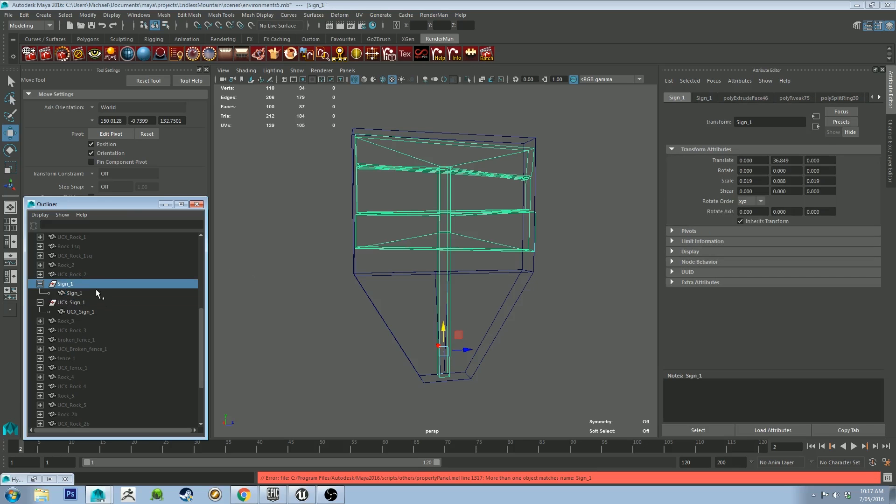
mouse_move(84, 289)
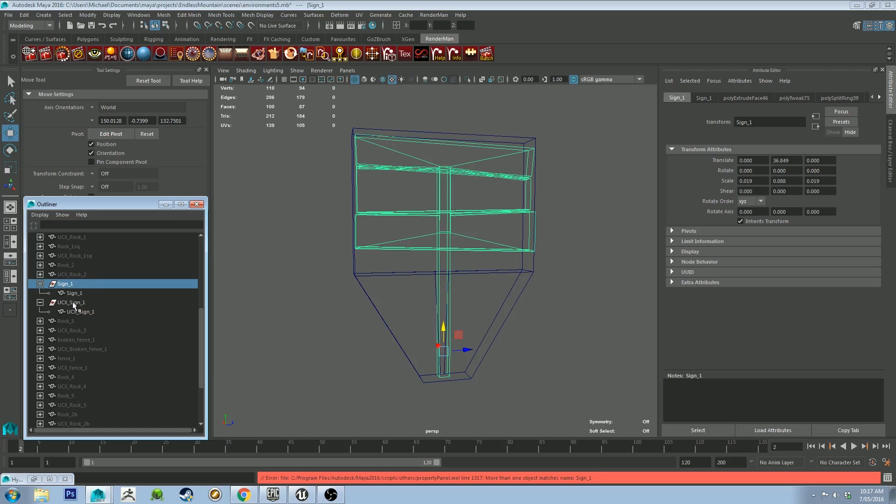
left_click(71, 301)
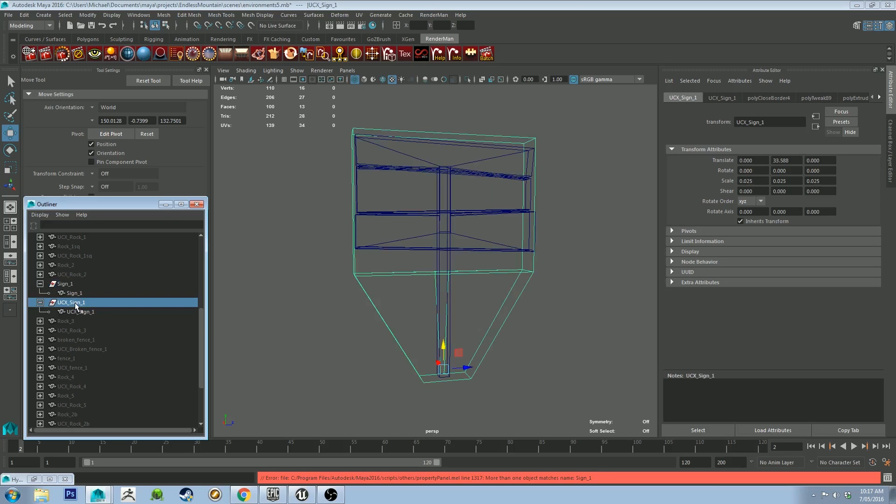
Check the collision object's name reads UCX_Sign_1 and inspect both sign shape nodes.
double_click(71, 303)
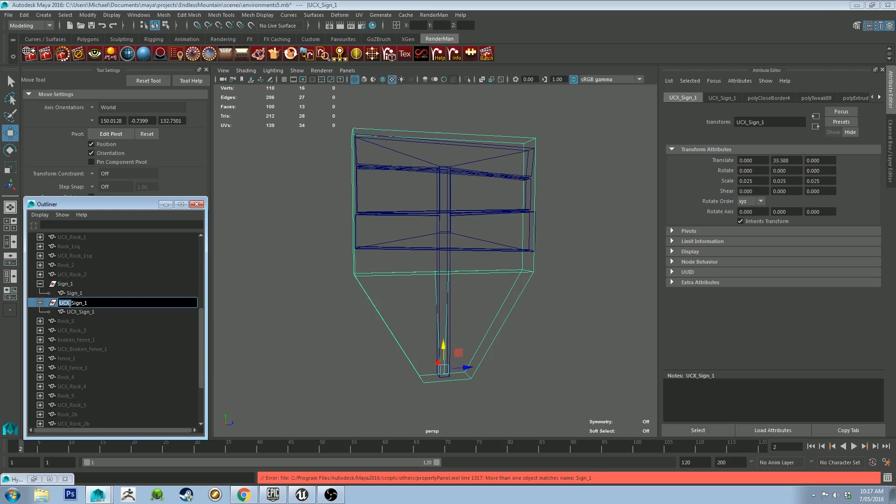
mouse_move(540, 184)
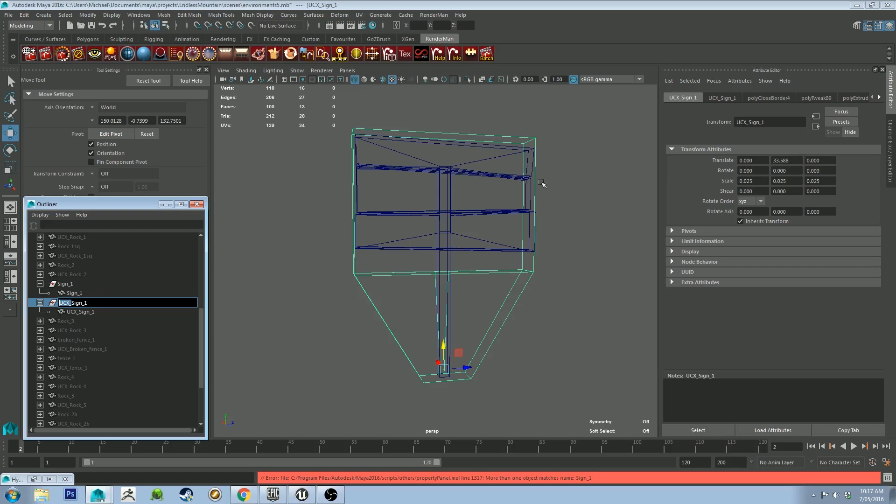
mouse_move(403, 315)
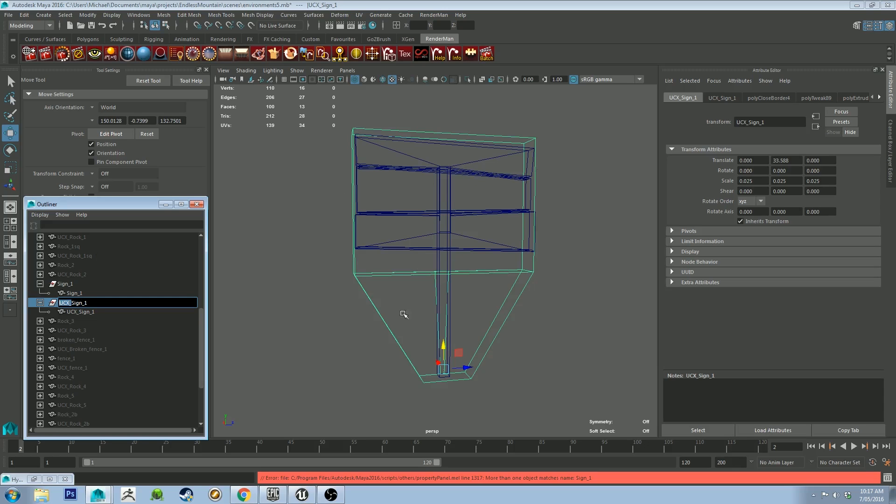
mouse_move(423, 242)
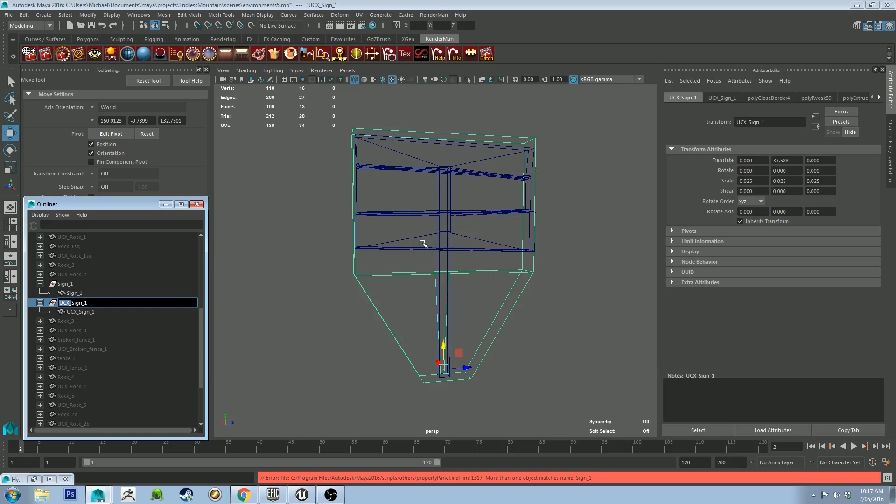
mouse_move(318, 290)
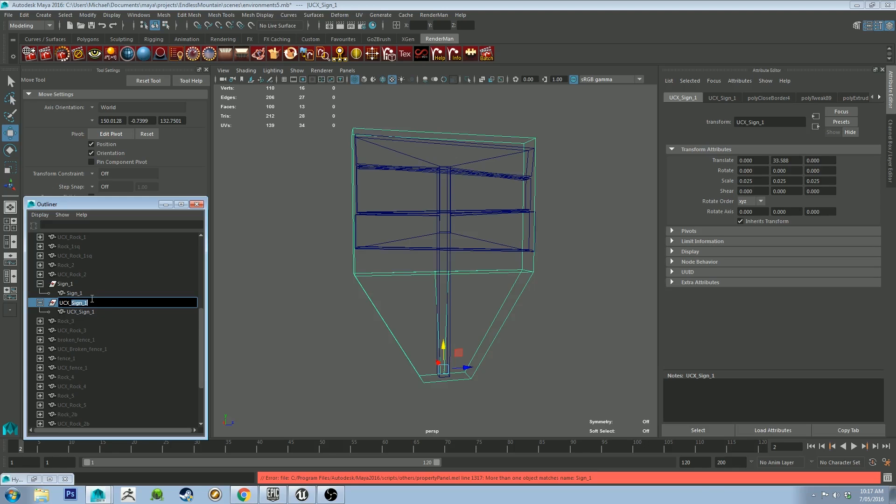
left_click(80, 312)
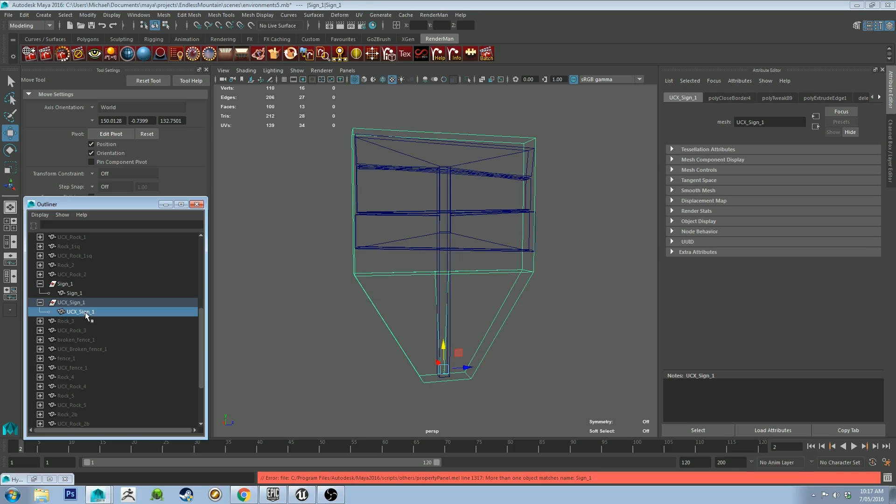
left_click(80, 312)
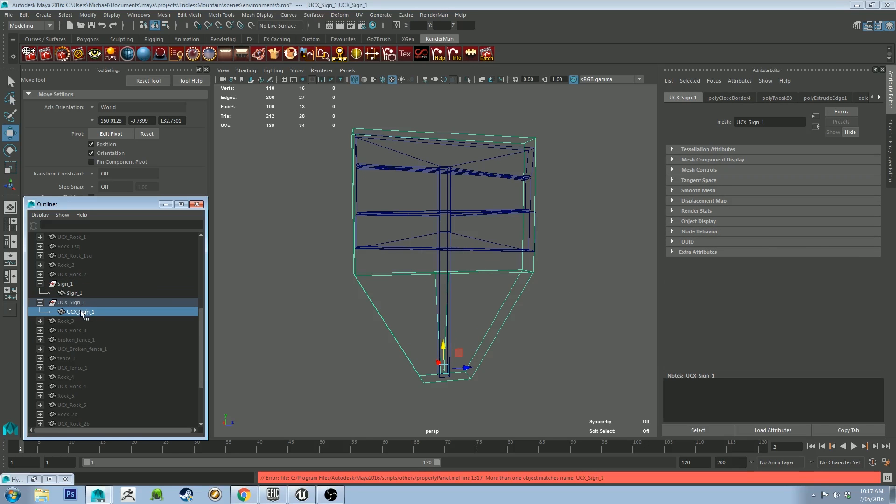
double_click(73, 302)
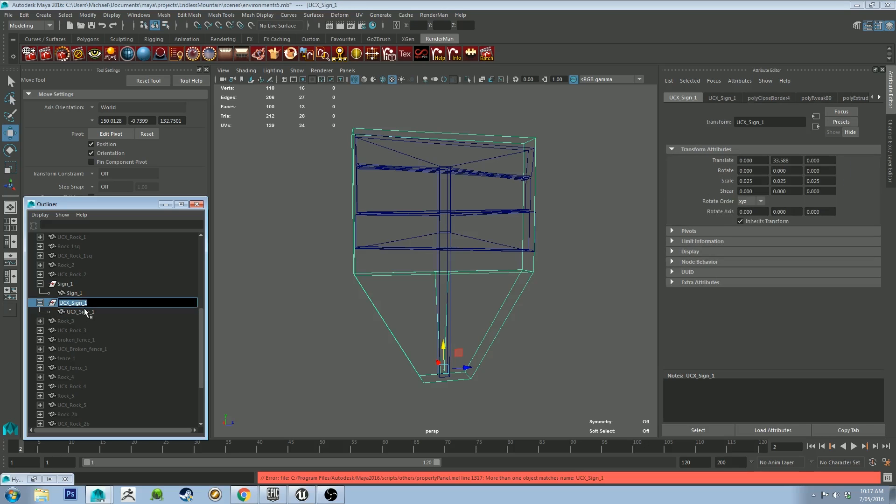
left_click(80, 312)
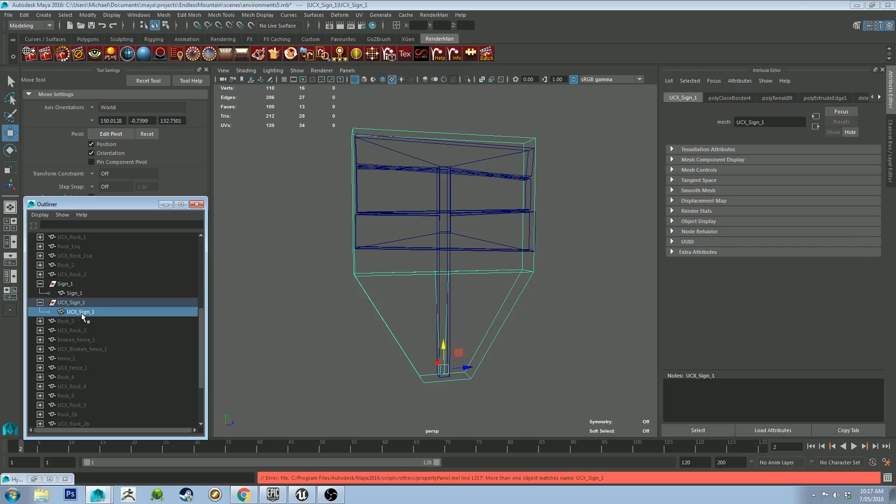
left_click(72, 292)
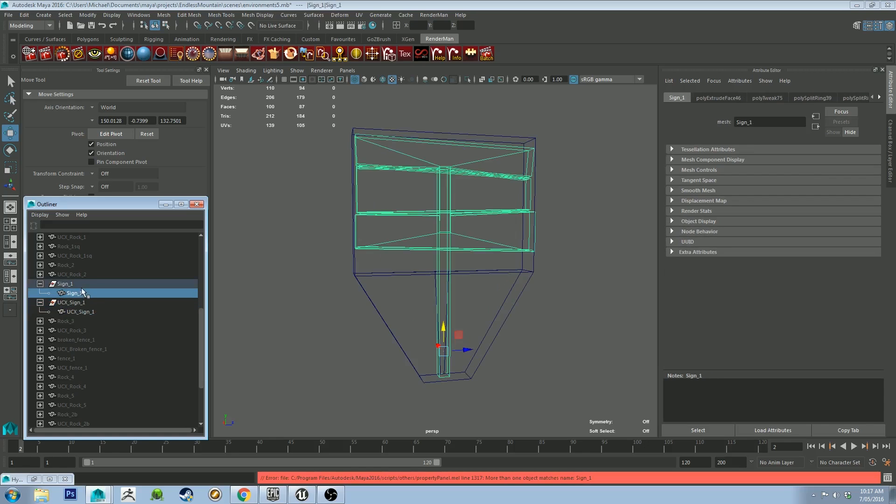
Collapse the UCX_Sign_1 and Sign_1 hierarchy entries in the Outliner.
left_click(40, 284)
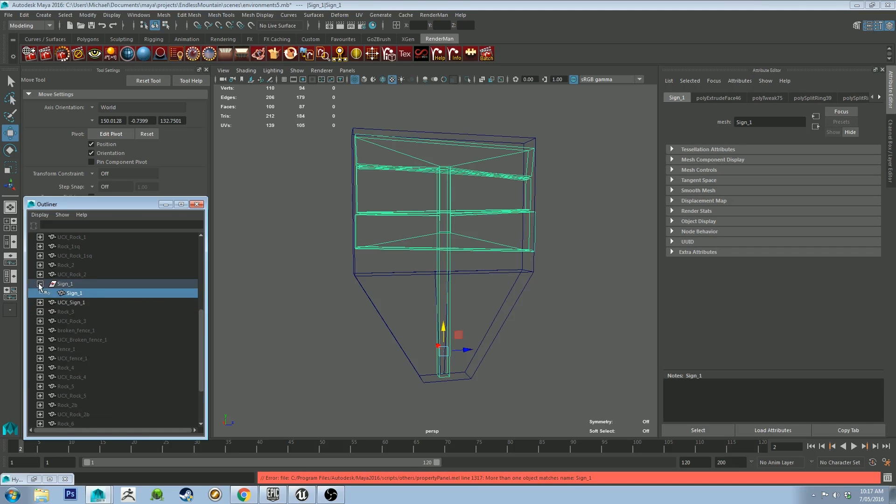
left_click(39, 284)
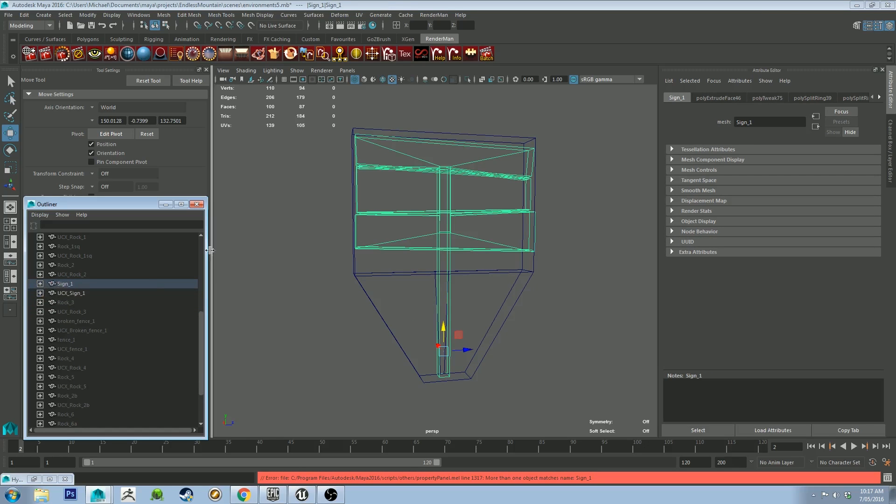
Deselect, then select UCX_Sign_1 and Sign_1 together in shaded view for export.
left_click(303, 188)
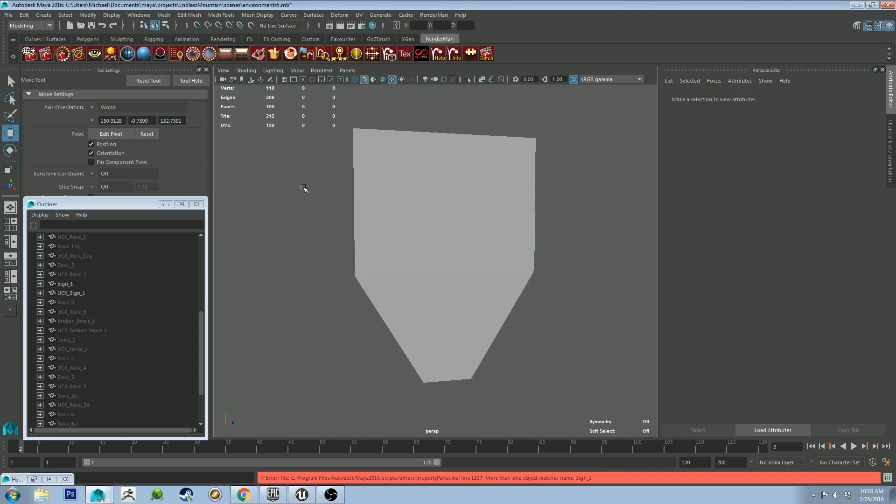
left_click(70, 292)
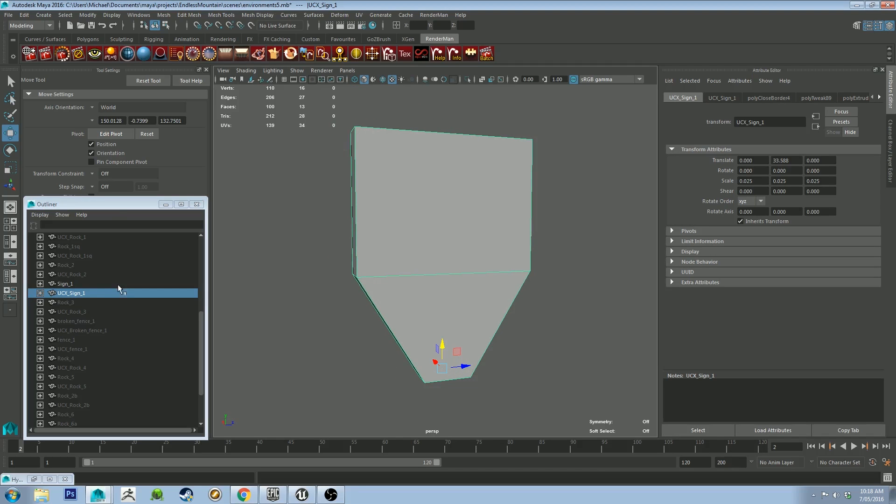
left_click(65, 284)
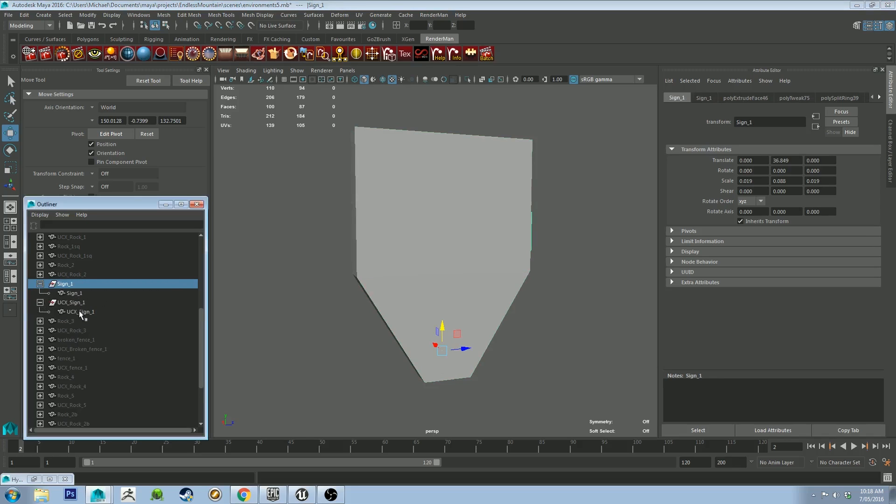
left_click(8, 14)
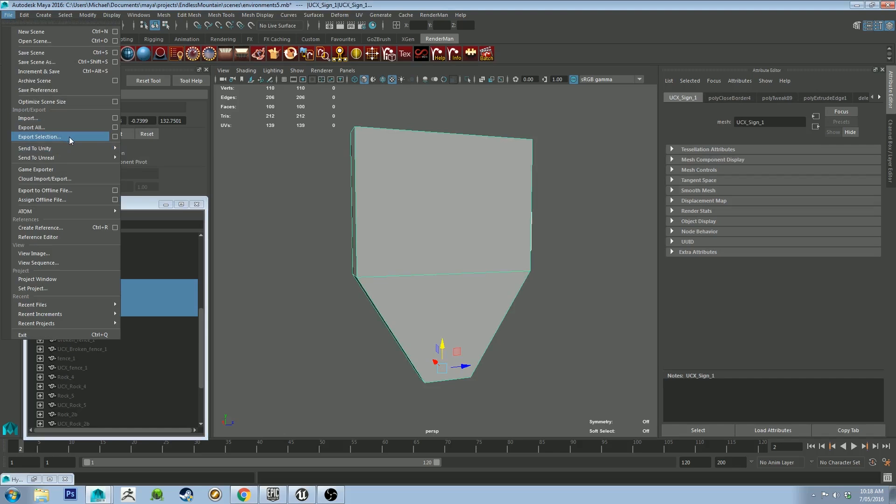
mouse_move(37, 157)
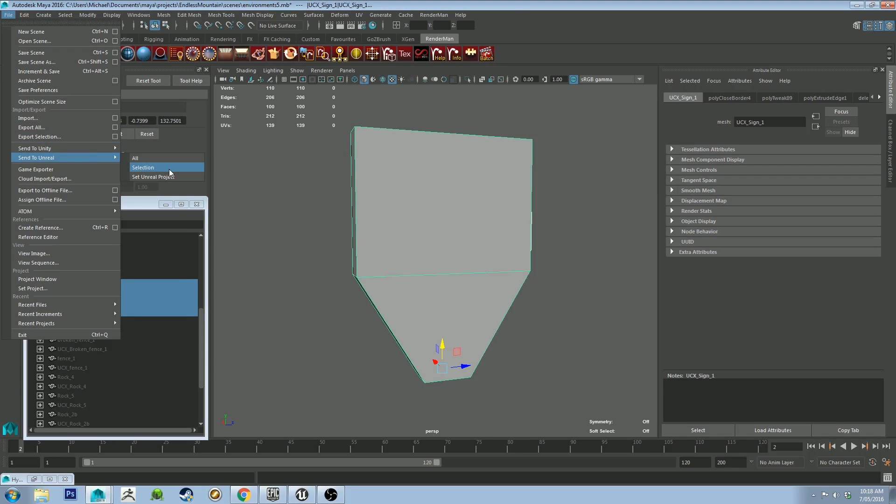
Send only the selected Sign_1 and UCX_Sign_1 meshes to Unreal via File > Send To Unreal > Selection.
left_click(152, 176)
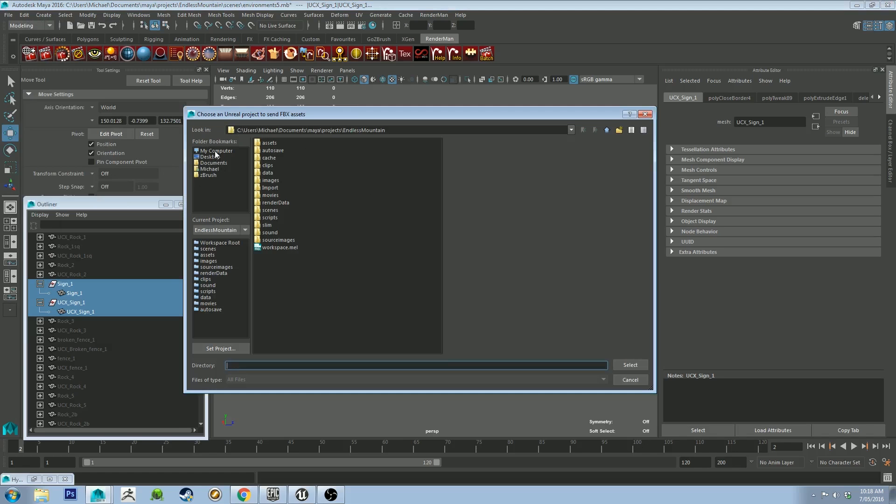
Choose E:/UE4 Projects/FP_Test/Content/Geometry/Meshes/Import as the Unreal destination folder.
left_click(215, 150)
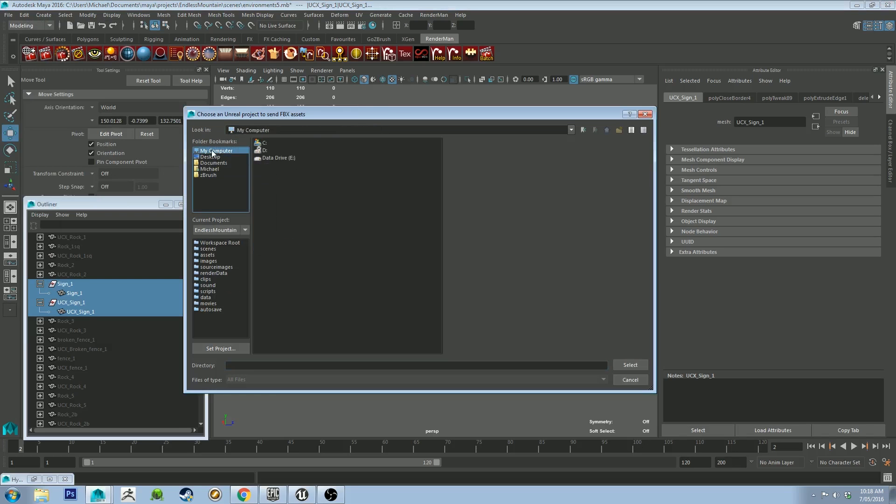
double_click(276, 157)
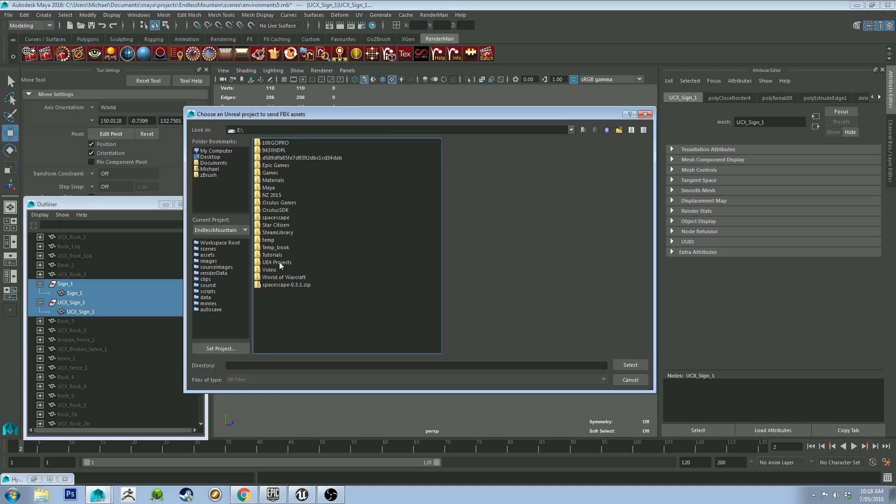
double_click(277, 261)
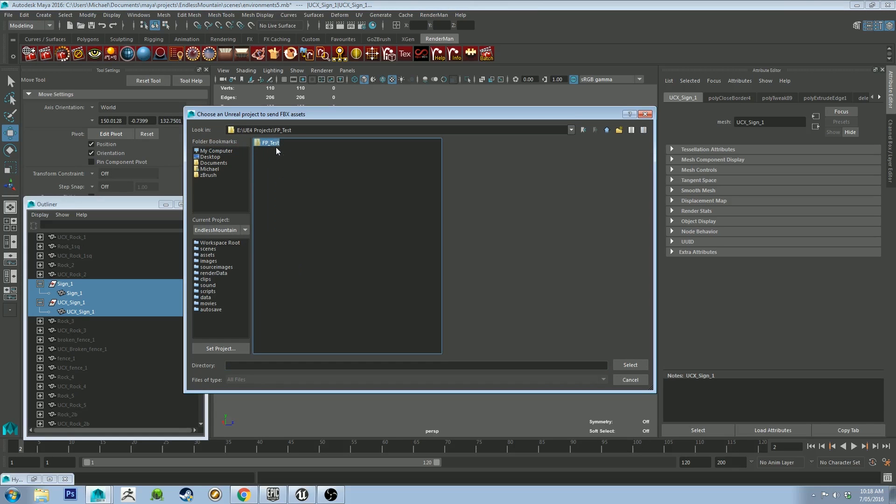
double_click(268, 142)
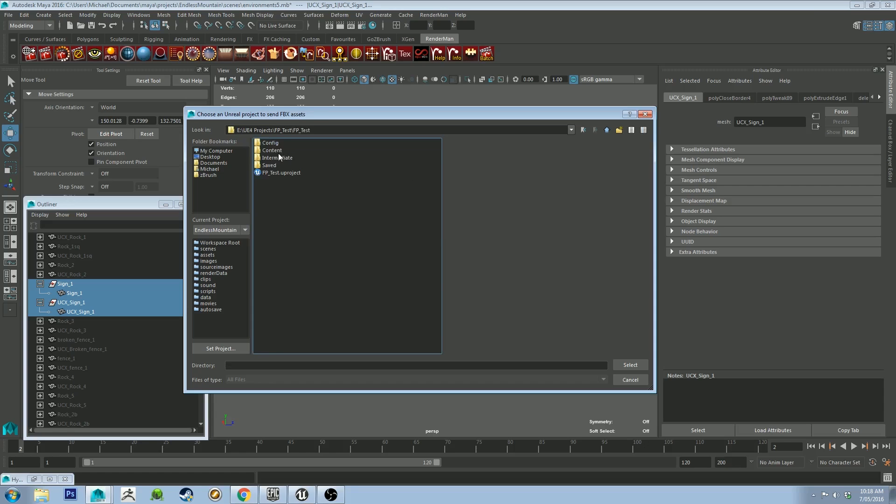
double_click(272, 149)
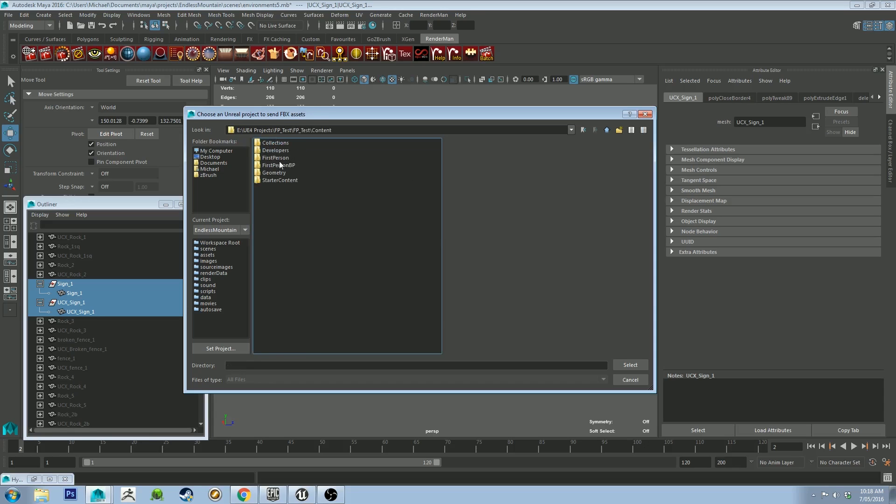
double_click(274, 172)
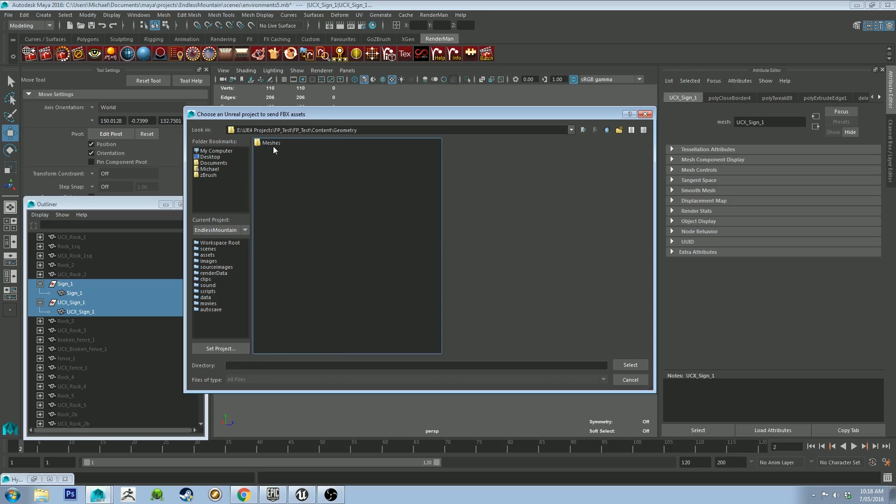
double_click(269, 142)
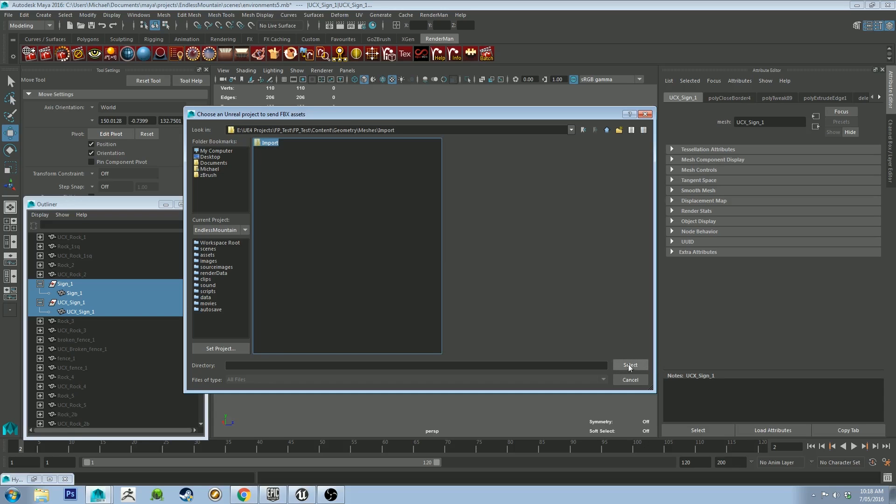
double_click(269, 142)
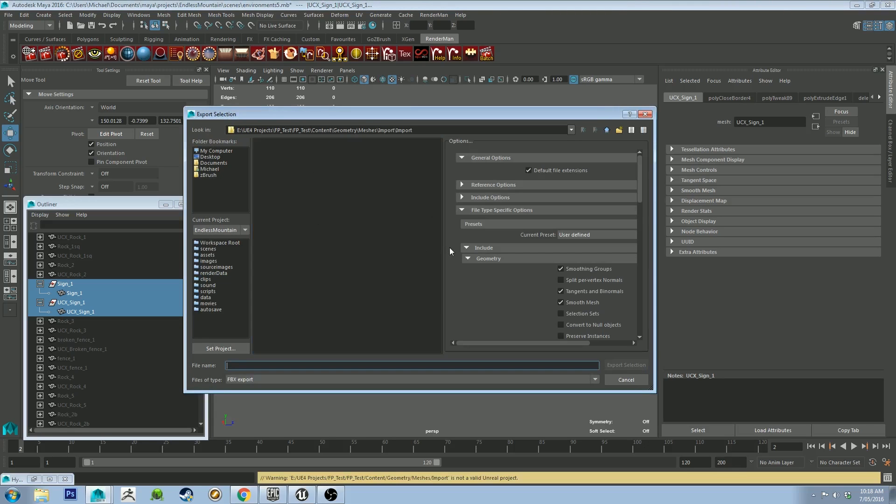
mouse_move(313, 205)
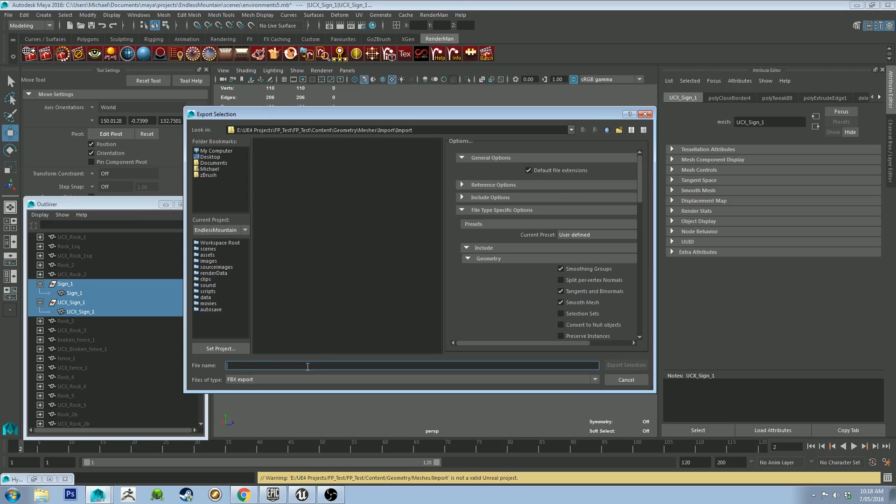
mouse_move(434, 240)
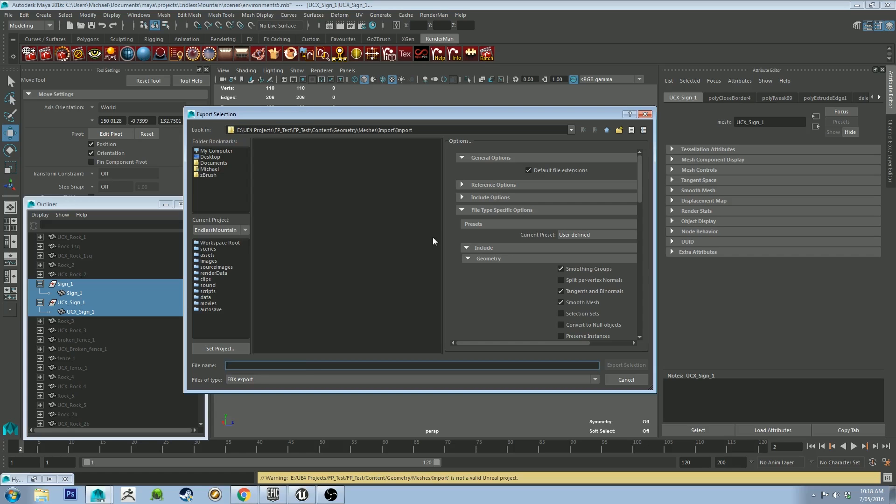
Export the selection as Sign_1.fbx into the FP_Test Import folder.
type("Sign_1")
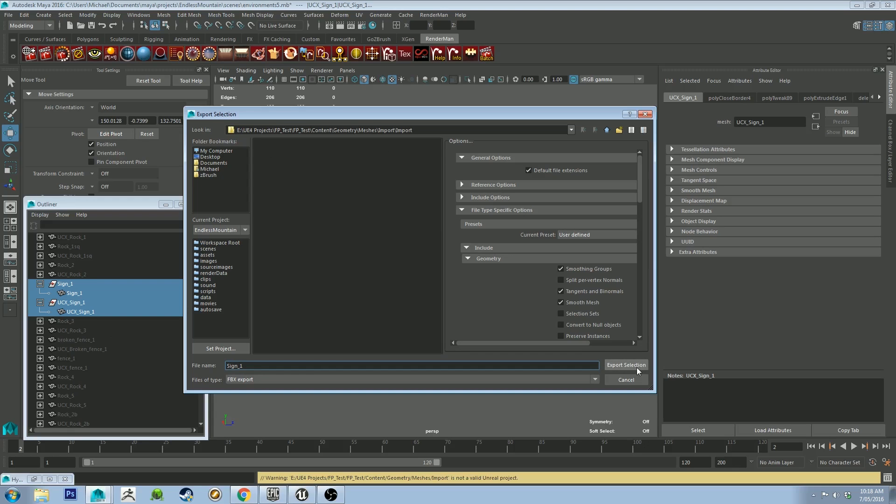
left_click(626, 365)
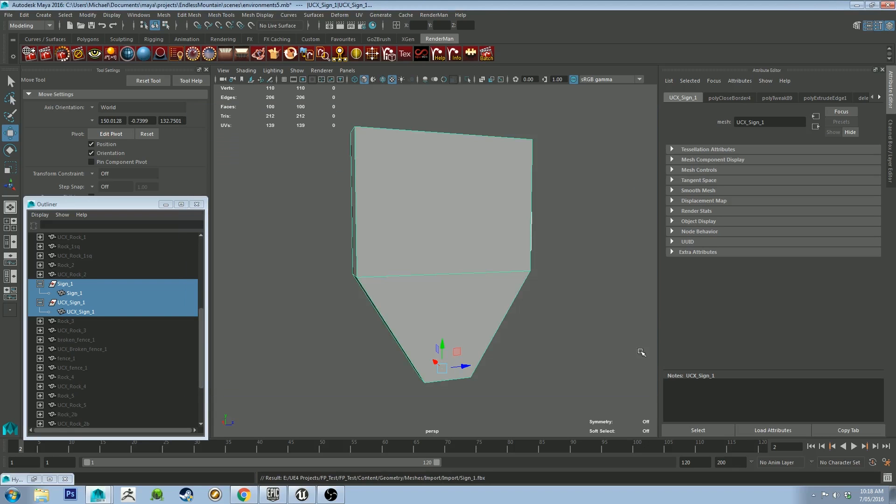
mouse_move(303, 379)
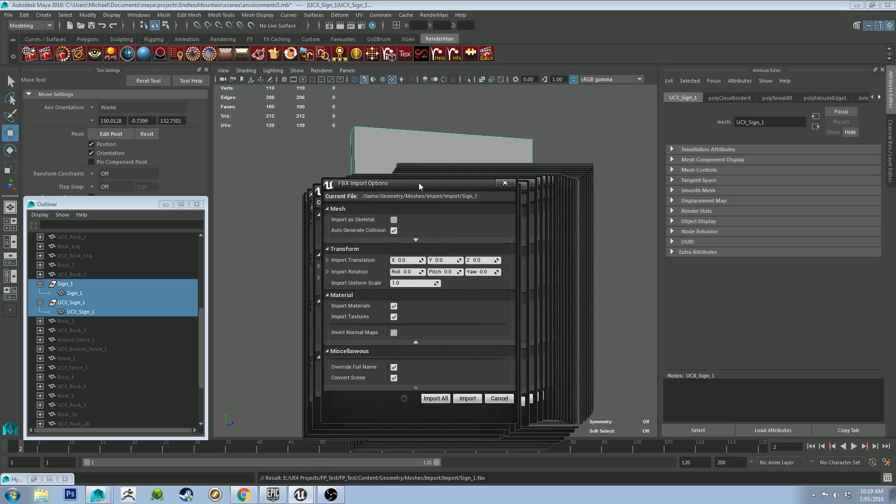
Import all assets from the sent FBX, bringing in Sign_1 and its lambert1 material.
left_click(467, 398)
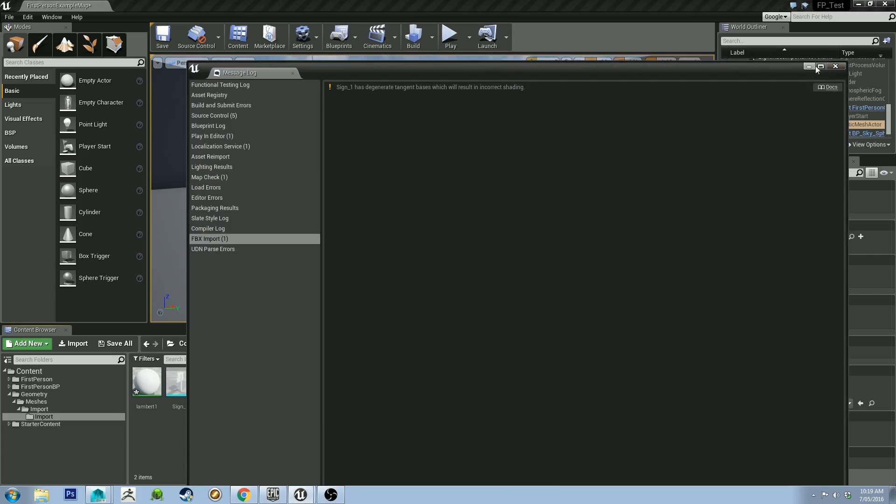
Dismiss the import Message Log and drag Sign_1 into the level among the grey blocks.
left_click(834, 65)
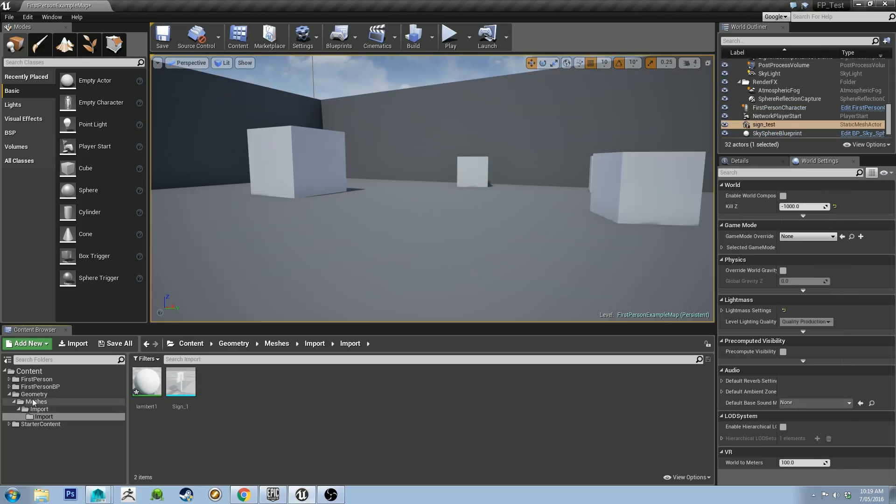
left_click(44, 417)
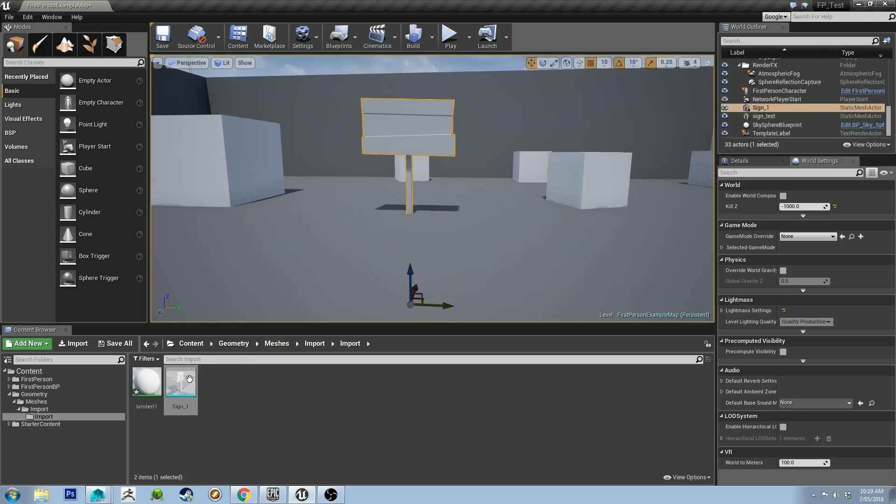
double_click(179, 380)
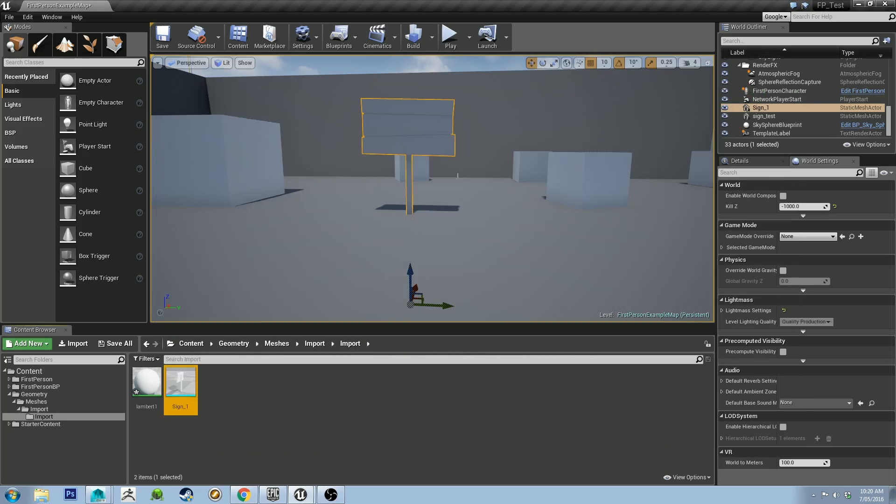
Play the level, take control of the first-person player and fire at the signpost.
left_click(449, 35)
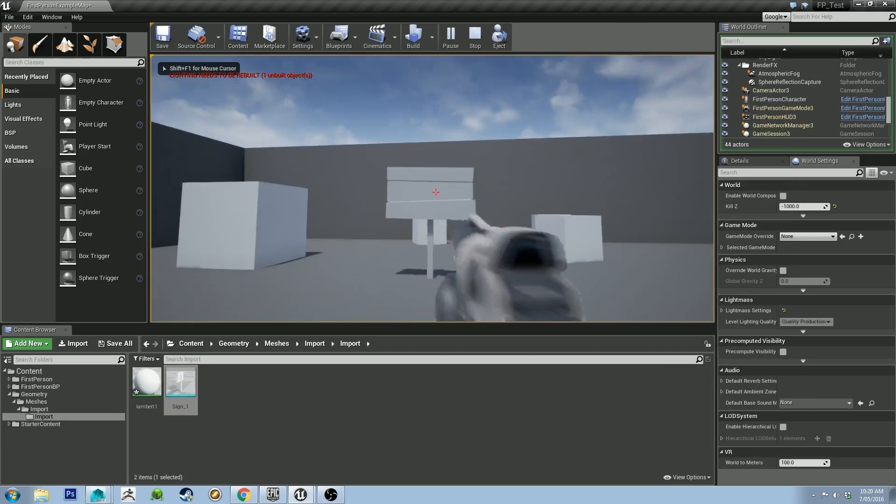
left_click(436, 192)
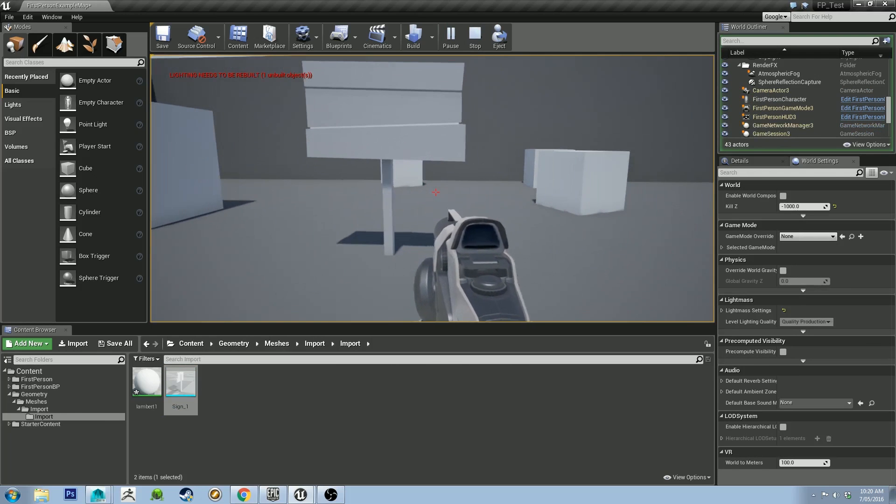
left_click(436, 193)
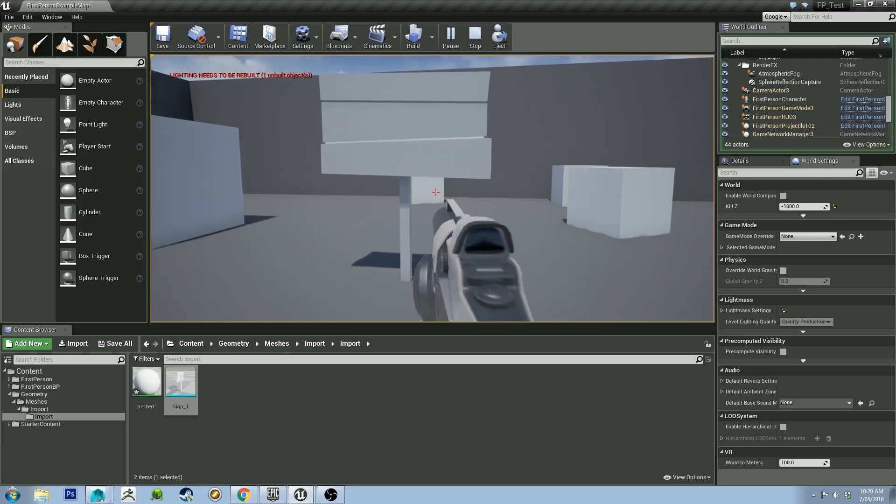